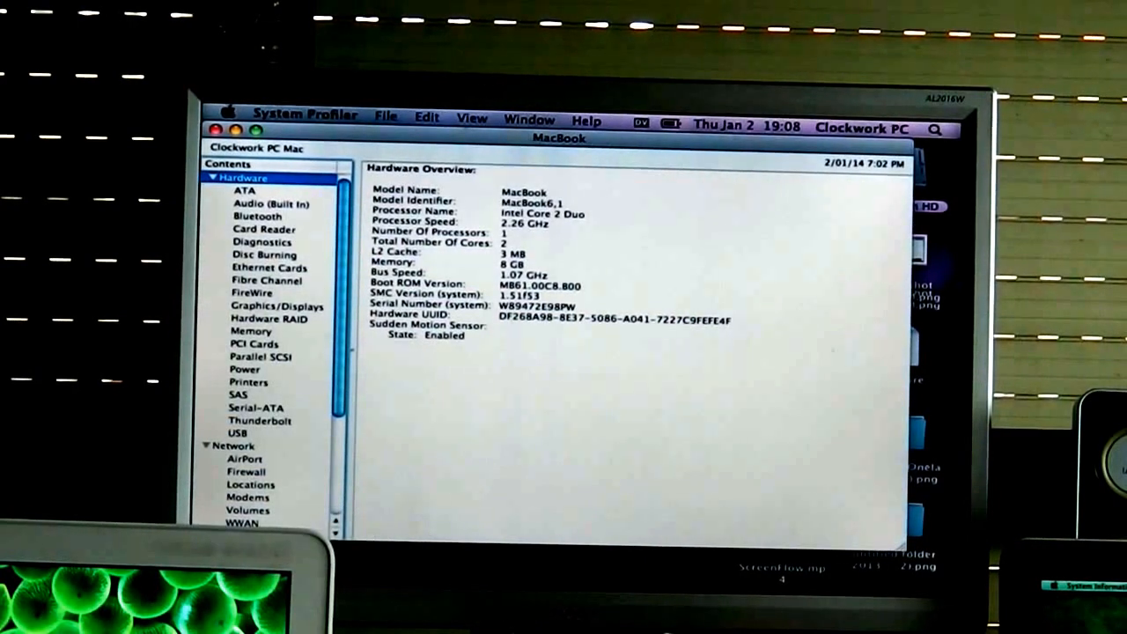
- Open the VGA Display's Displays pane and scroll down the Resolutions list
click(935, 129)
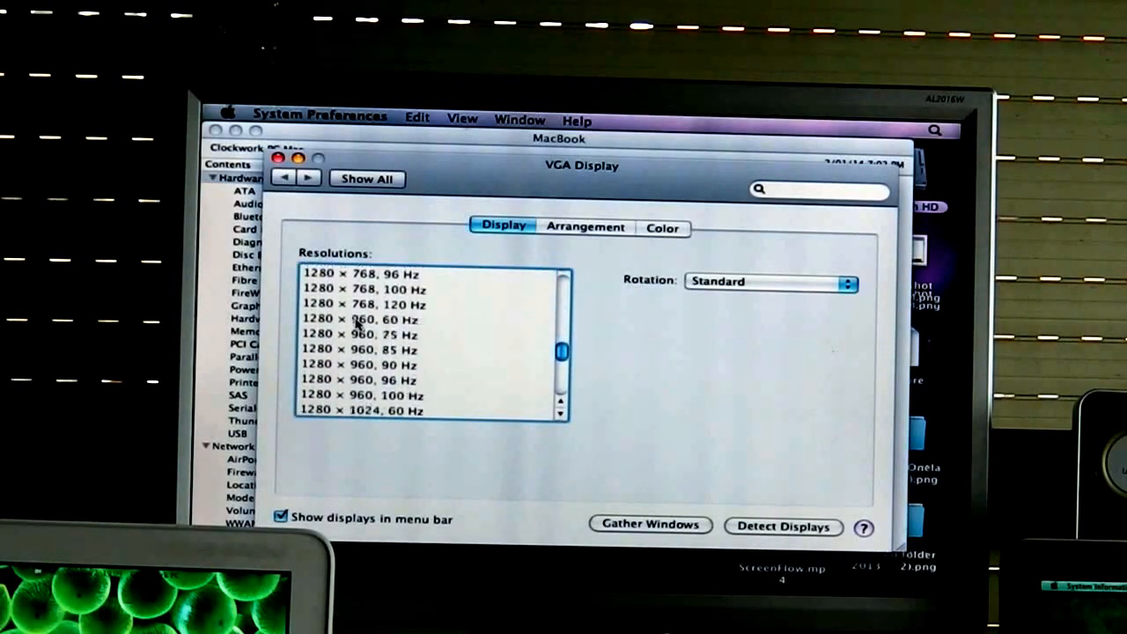
scroll(down, 3)
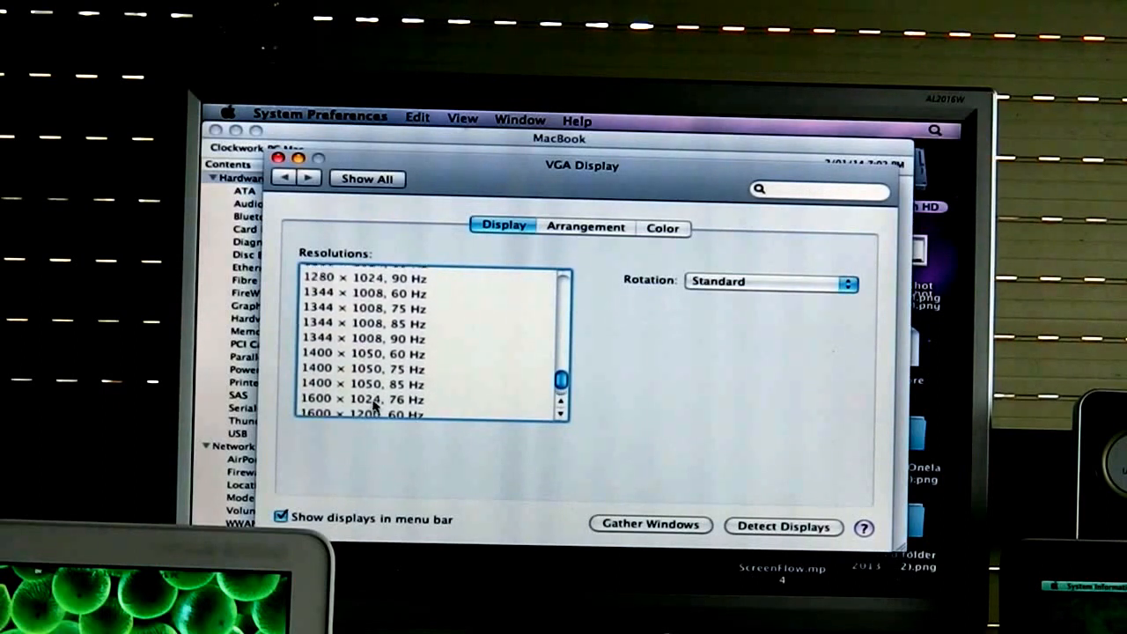
scroll(down, 3)
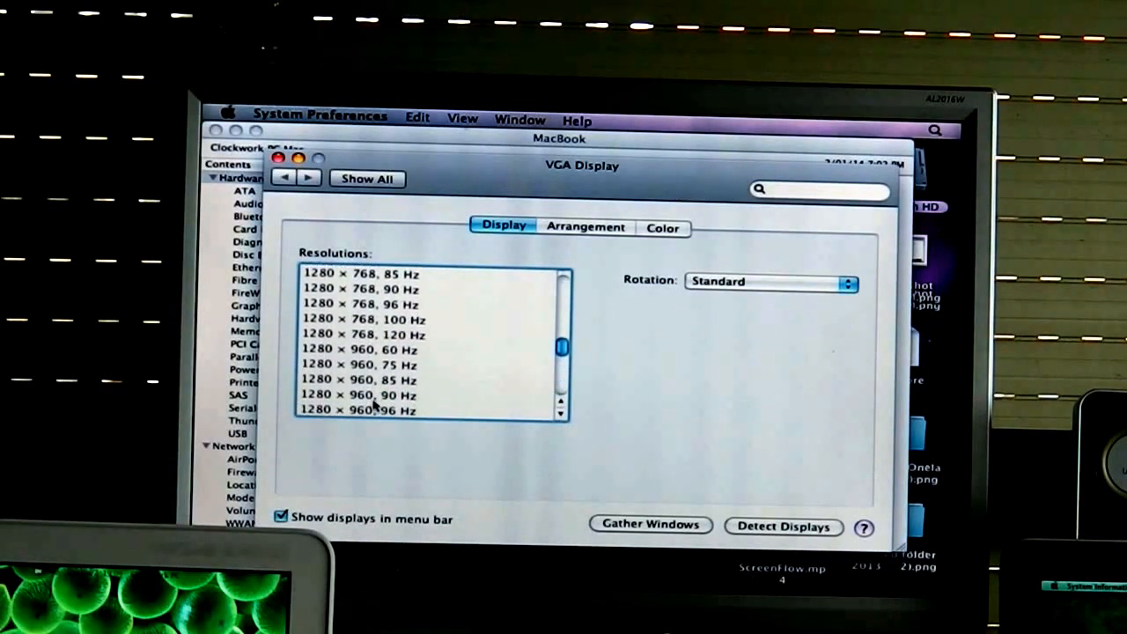
scroll(down, 3)
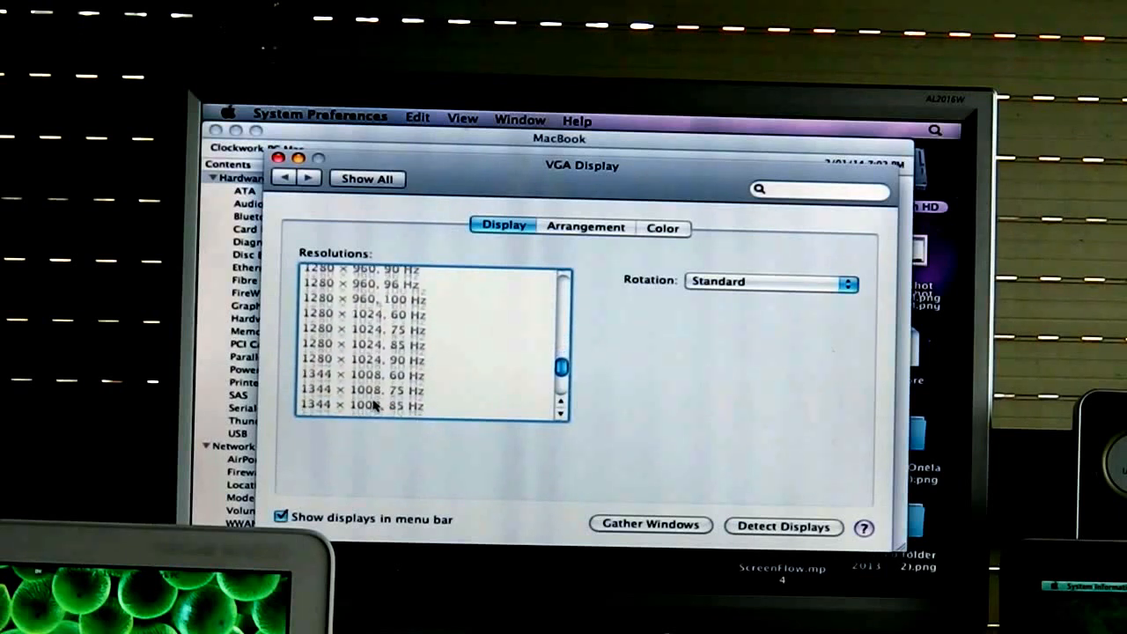
scroll(down, 3)
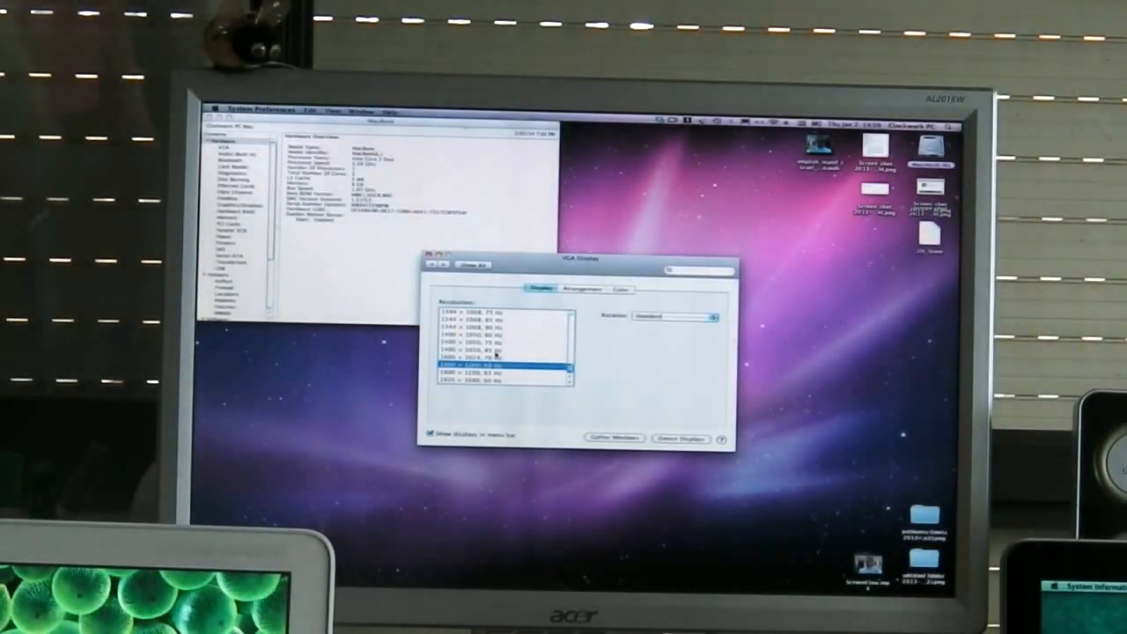
- Select a higher resolution such as 1600 × 1200 for the VGA display
click(497, 363)
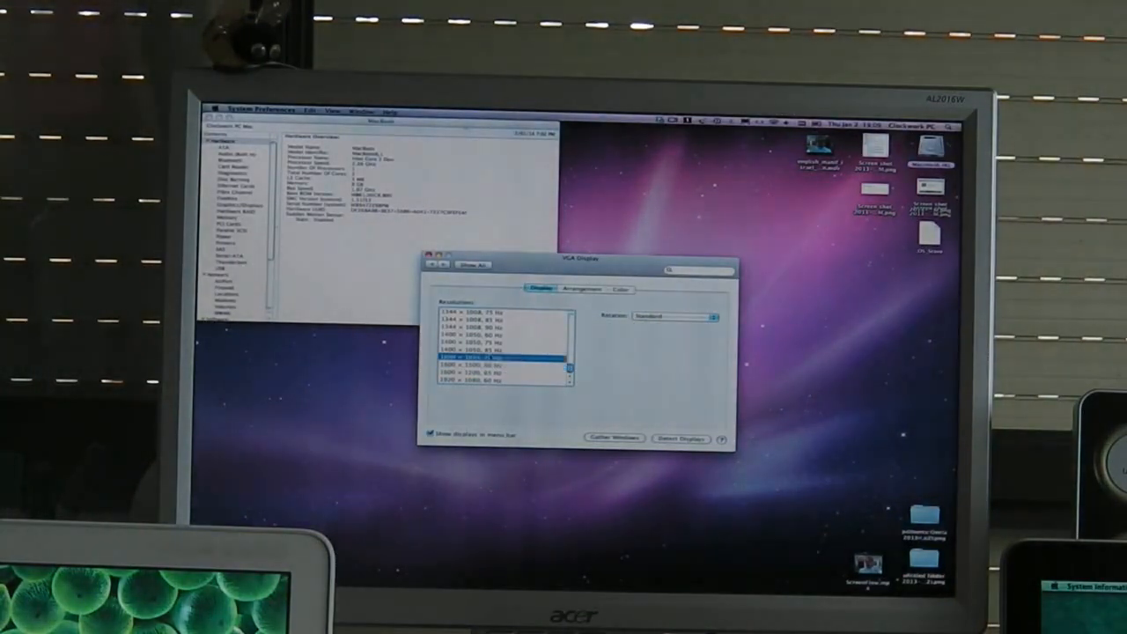
click(498, 357)
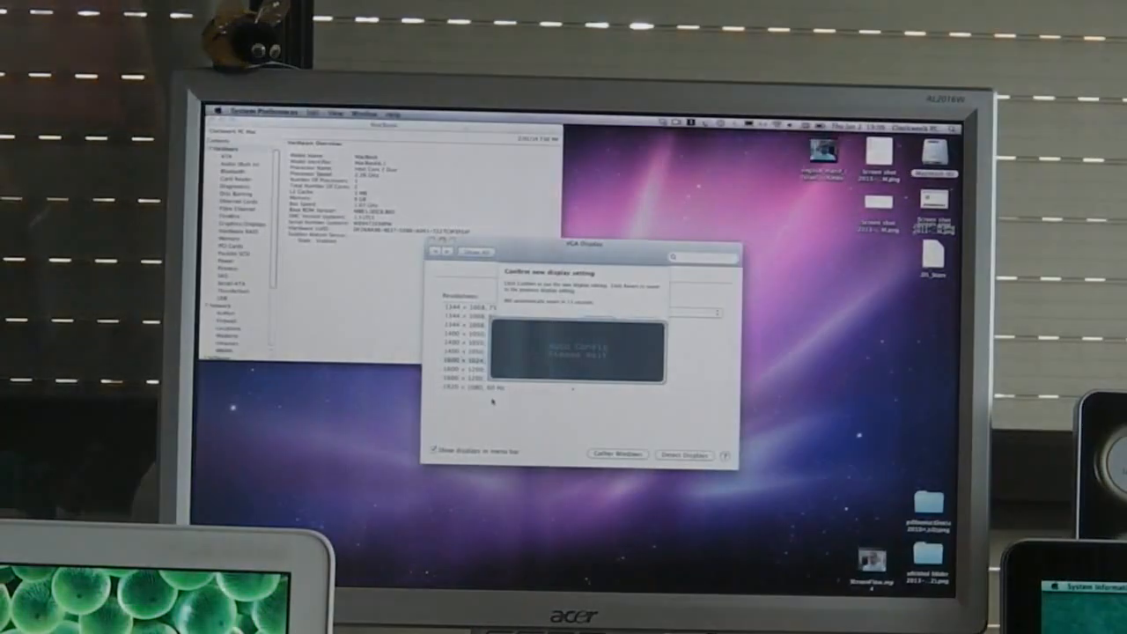